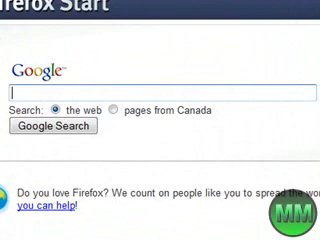
- Enter 'rocke' in the Google search box to search for RocketDock
{"action": "type", "text": "roc"}
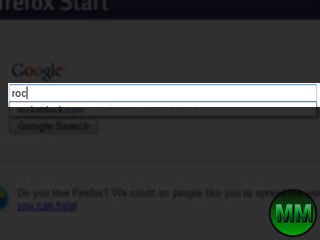
{"action": "type", "text": "ke"}
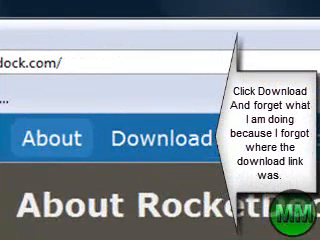
- Scroll down the About RocketDock page to read its feature description
{"action": "scroll", "scroll_direction": "down", "scroll_amount": 3}
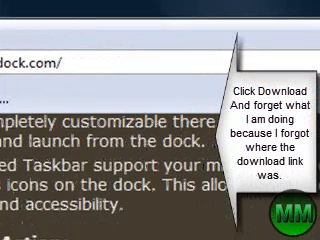
{"action": "scroll", "scroll_direction": "down", "scroll_amount": 3}
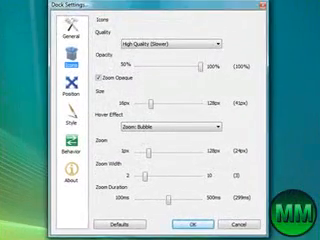
- Show the Icons section of Dock Settings with quality, opacity and hover zoom options
{"action": "left_click", "coordinate": [20, 28]}
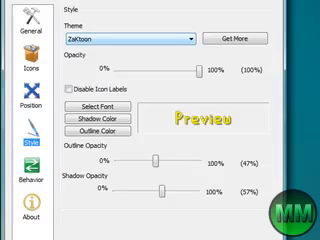
- Choose a different dock theme from the Style section's Theme list
{"action": "left_click", "coordinate": [190, 36]}
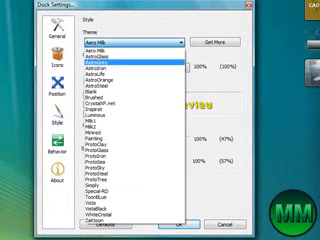
{"action": "left_click", "coordinate": [100, 104]}
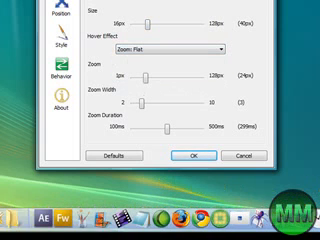
- Adjust the icon Size, Hover Effect, Zoom and Zoom Duration sliders
{"action": "left_click", "coordinate": [176, 48]}
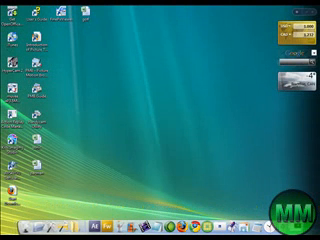
- Bring up the Vista Start menu with the customized dock still on screen
{"action": "left_click", "coordinate": [8, 228]}
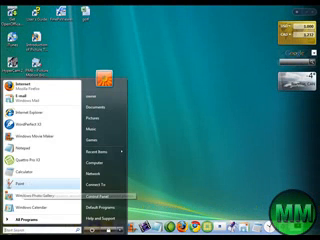